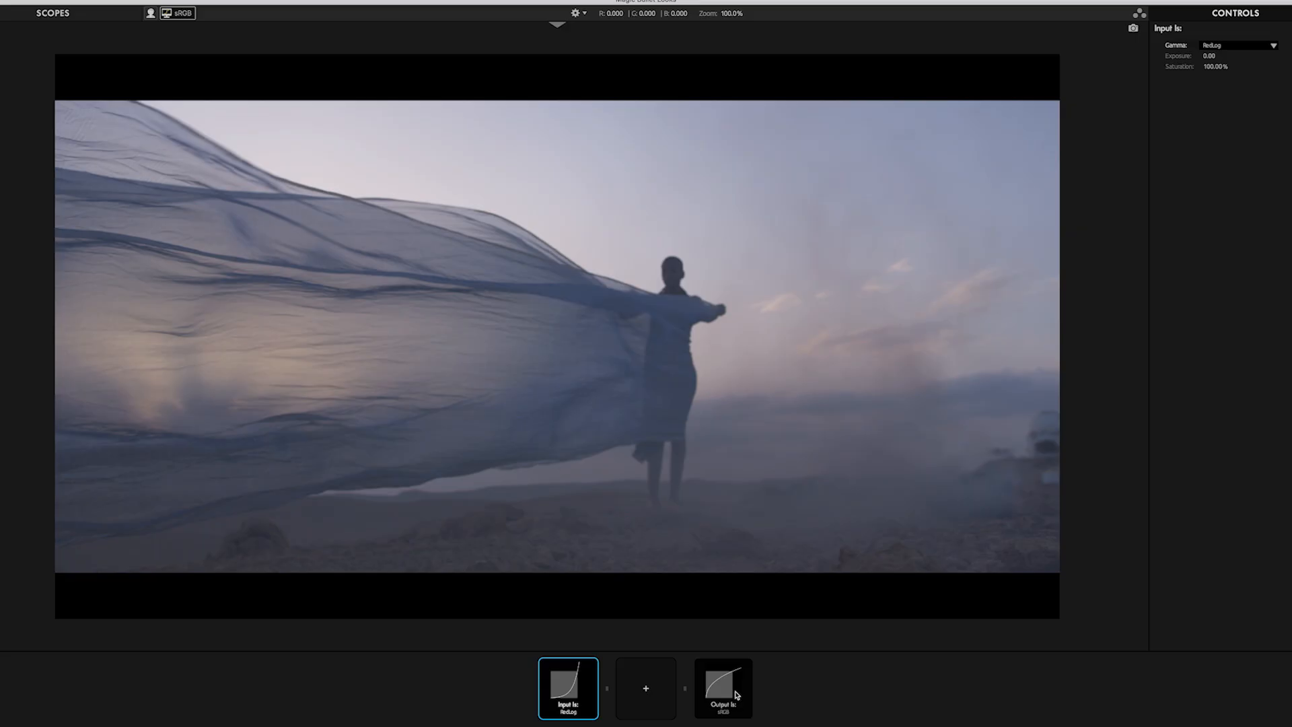
# Set the Output color transform's gamma to Same As Input
pyautogui.click(723, 688)
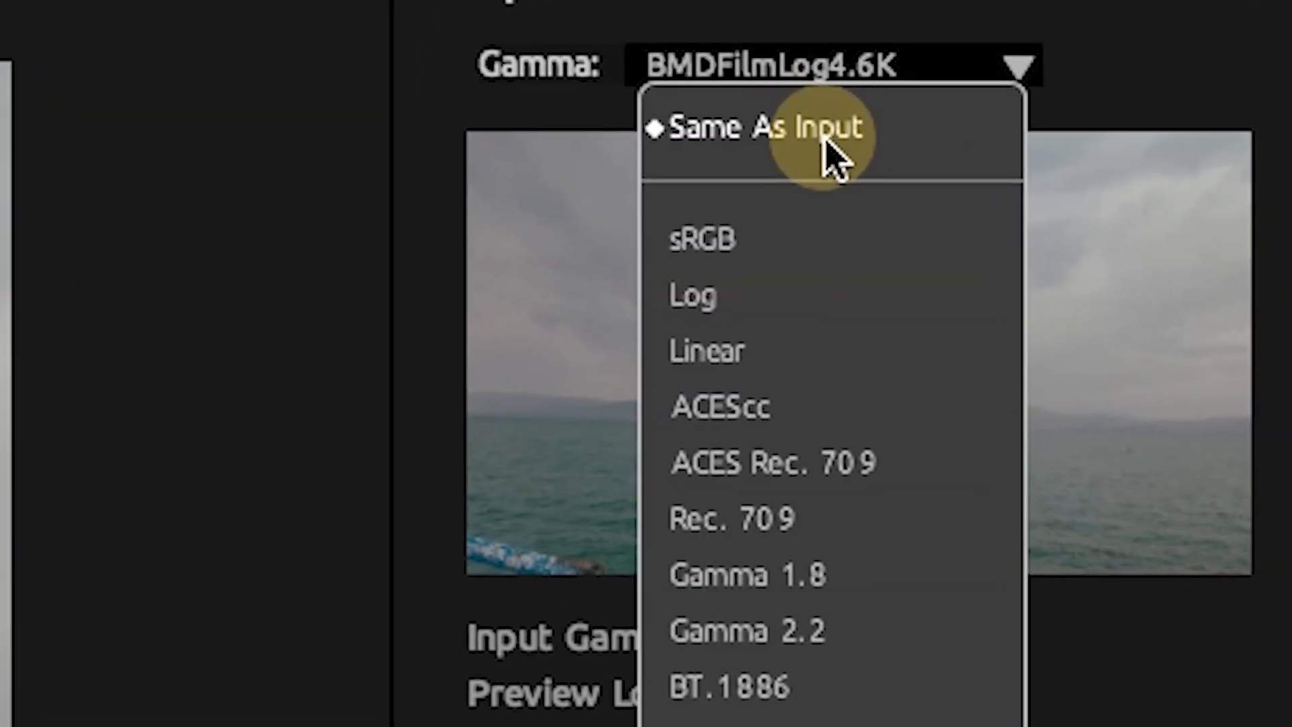
pyautogui.click(701, 240)
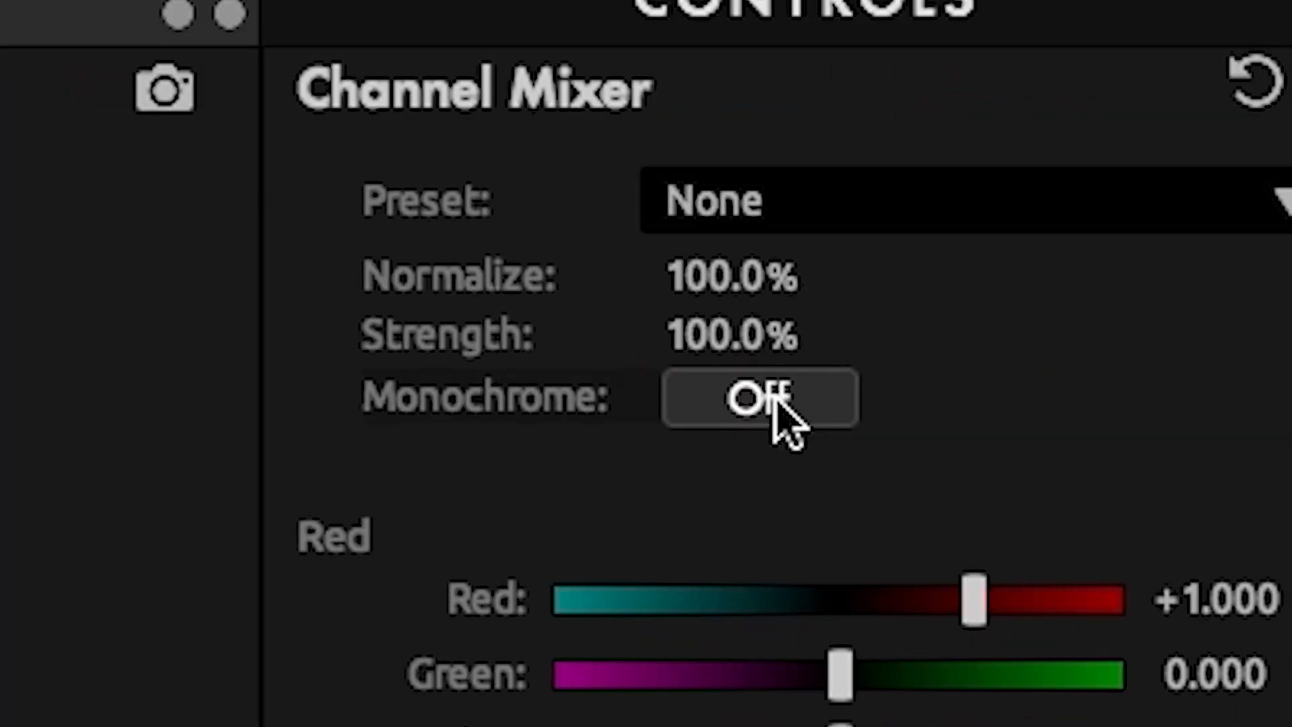
# Switch the Channel Mixer to monochrome
pyautogui.click(758, 399)
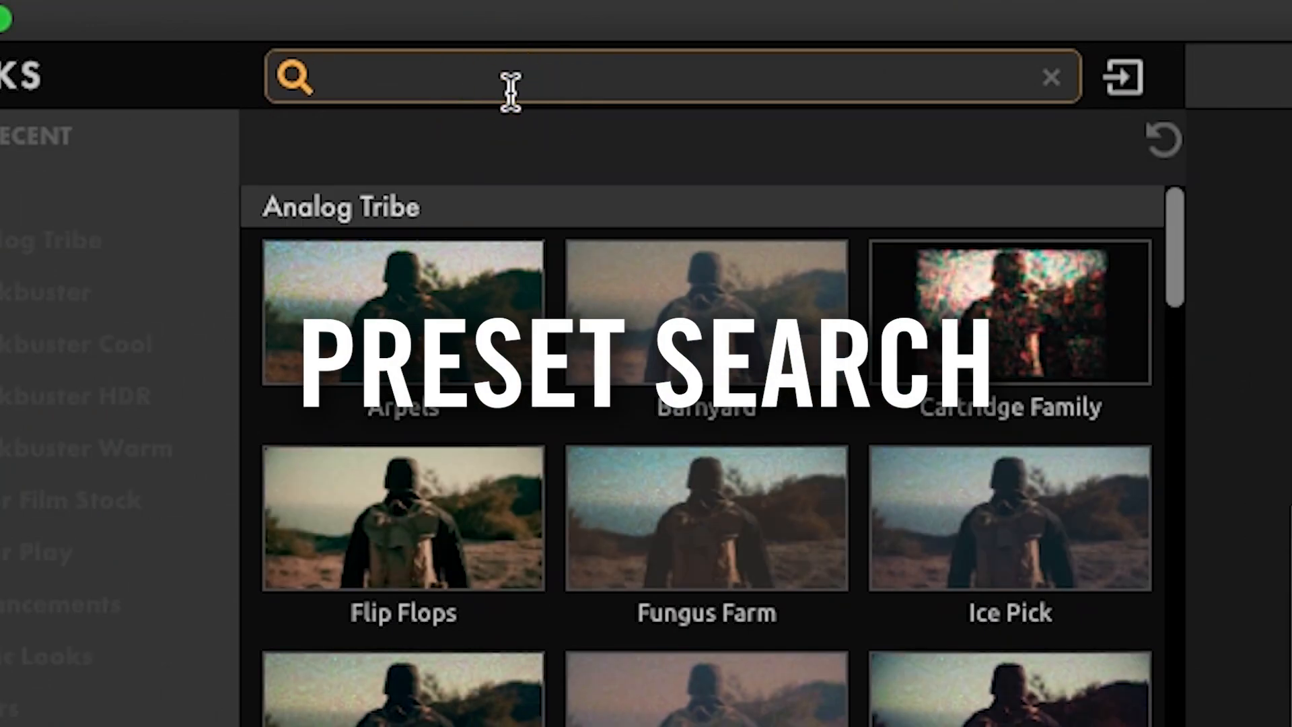
# Search presets for 'subtle', 'saturat' and 'wa', then bring up the Trackpad Mode guide
pyautogui.write('subtle')
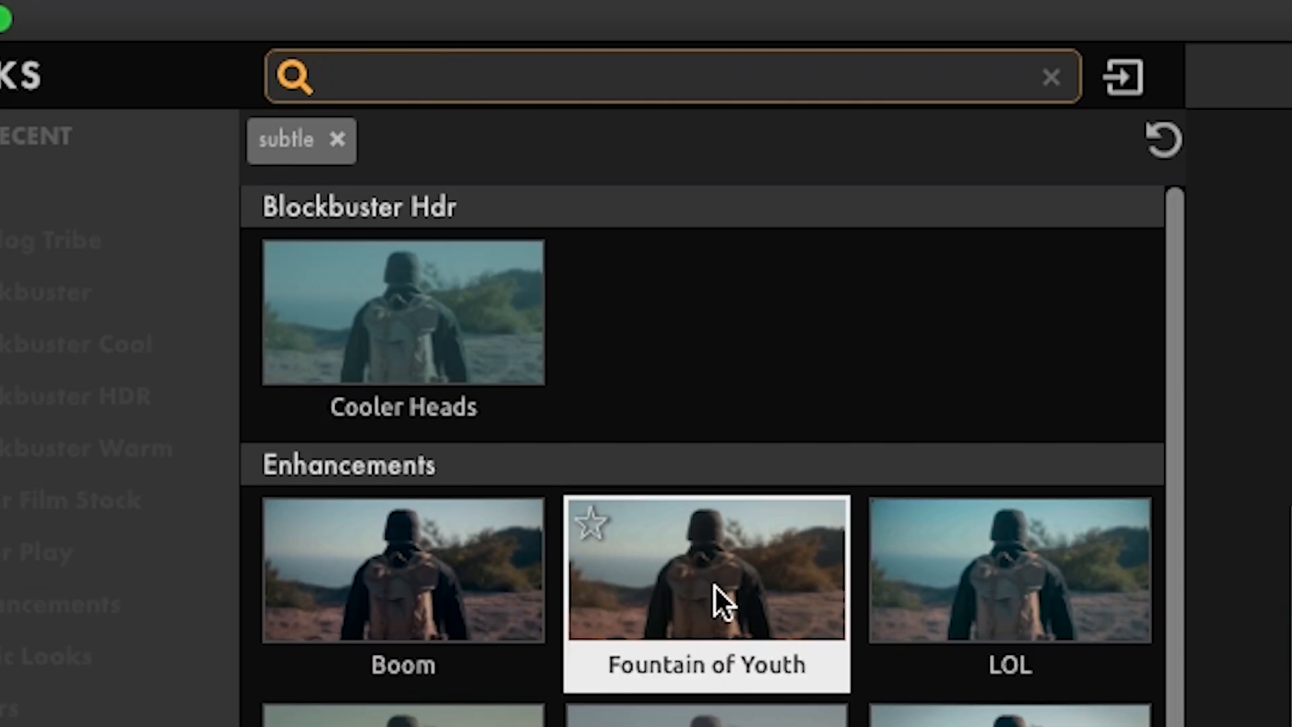
pyautogui.write('saturat')
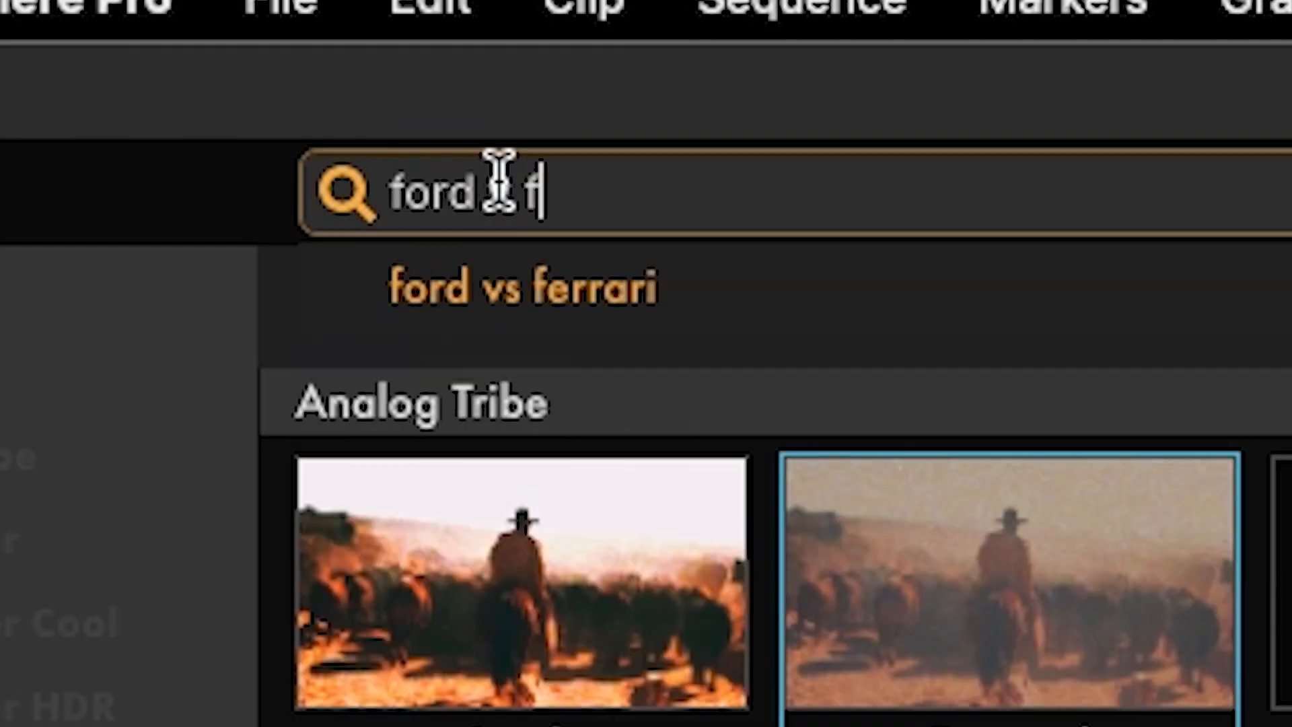
pyautogui.write('wa')
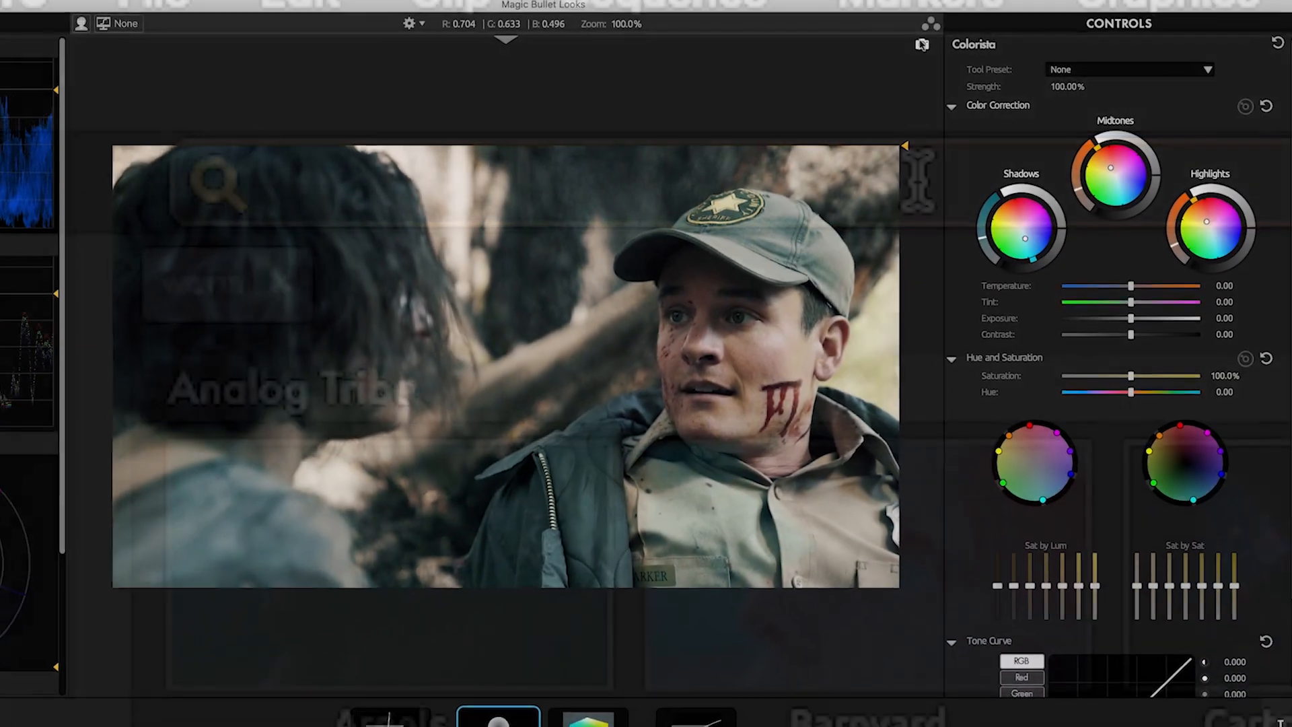
pyautogui.click(931, 23)
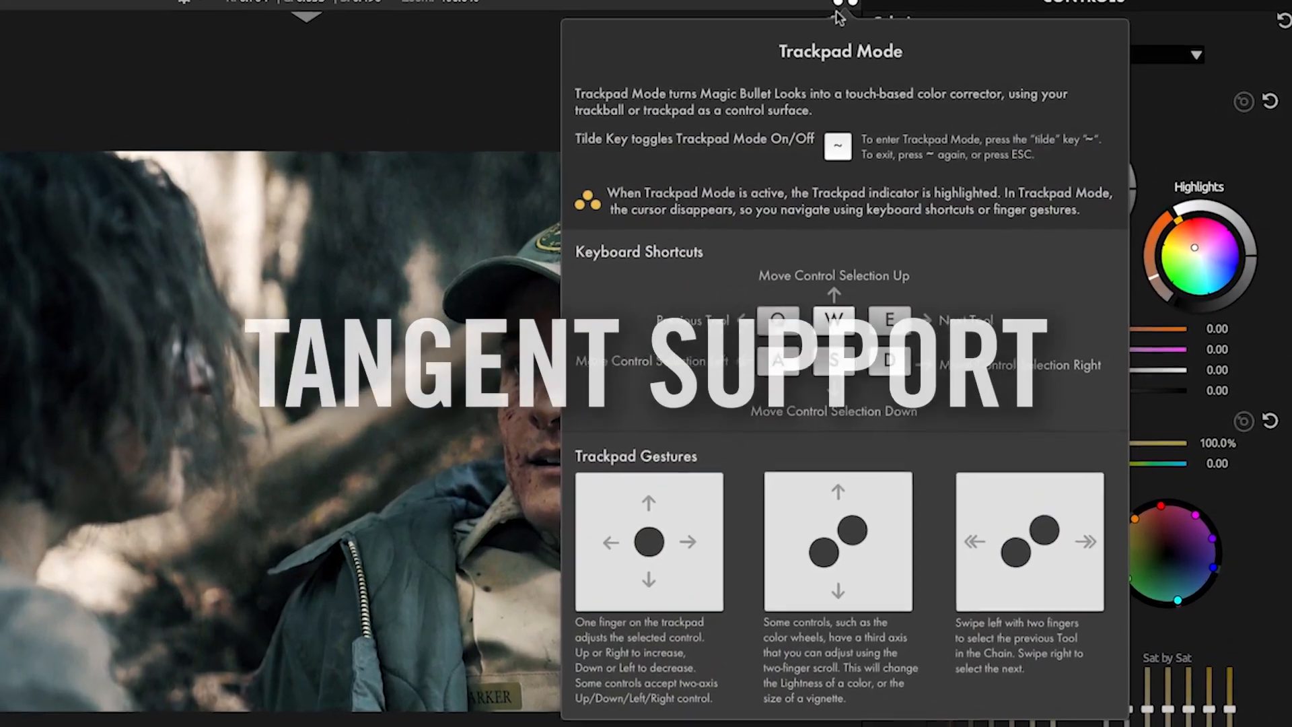